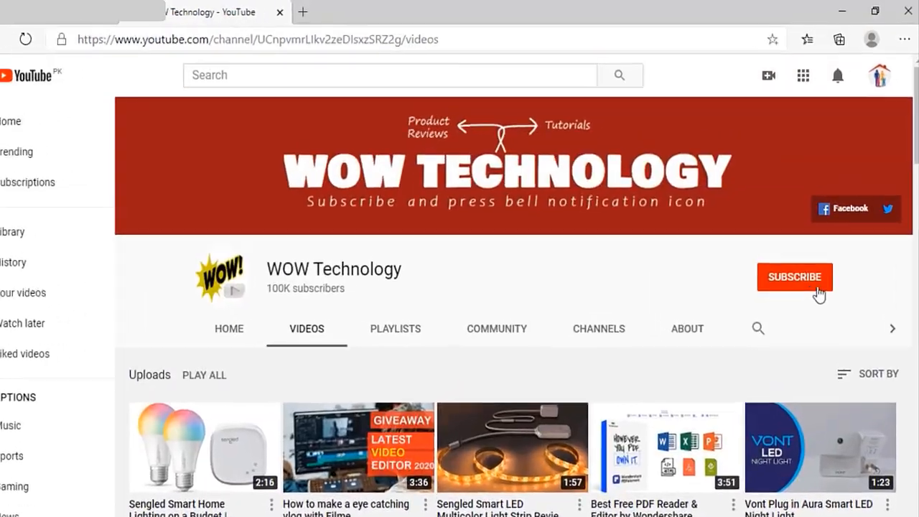
Subscribe to the WOW Technology channel and turn on its new-video notifications
click(794, 275)
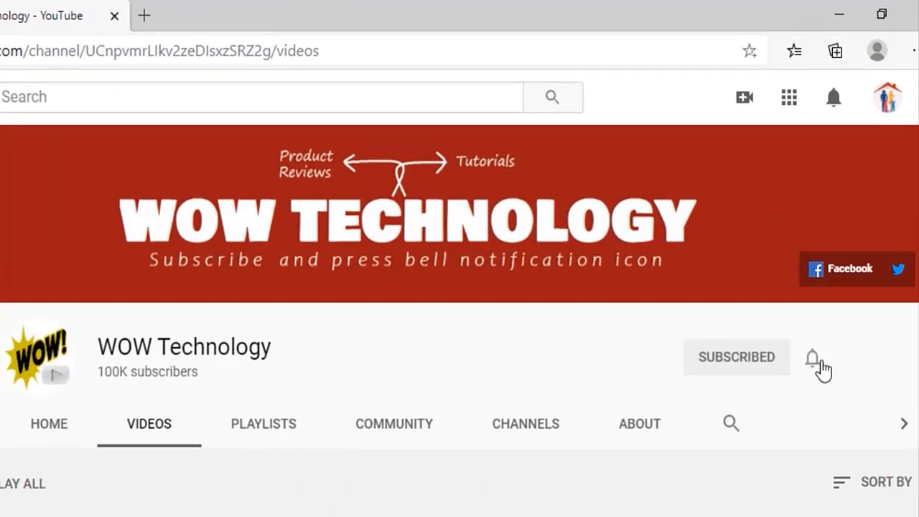
click(813, 358)
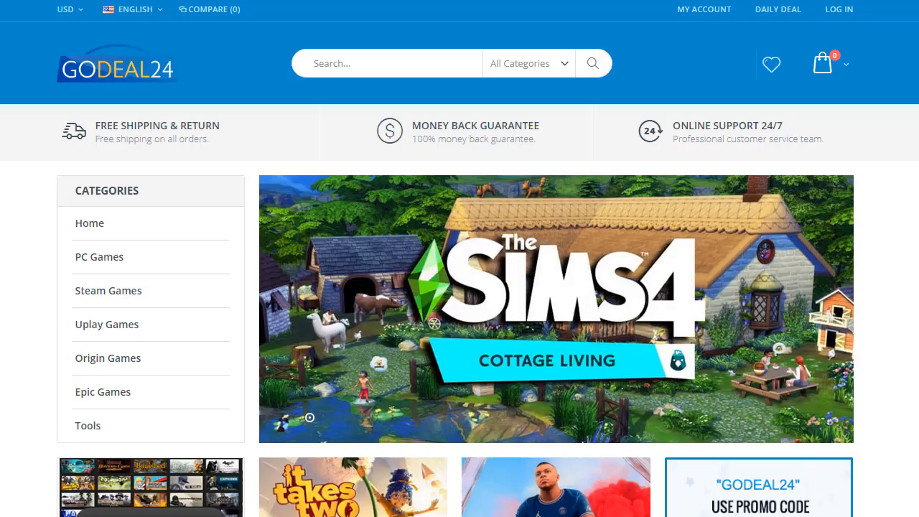
scroll(down, 3)
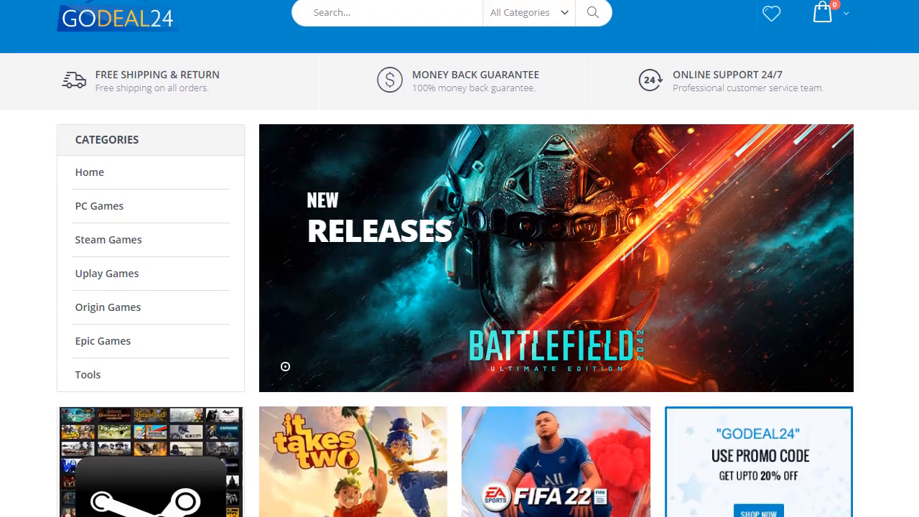
scroll(down, 3)
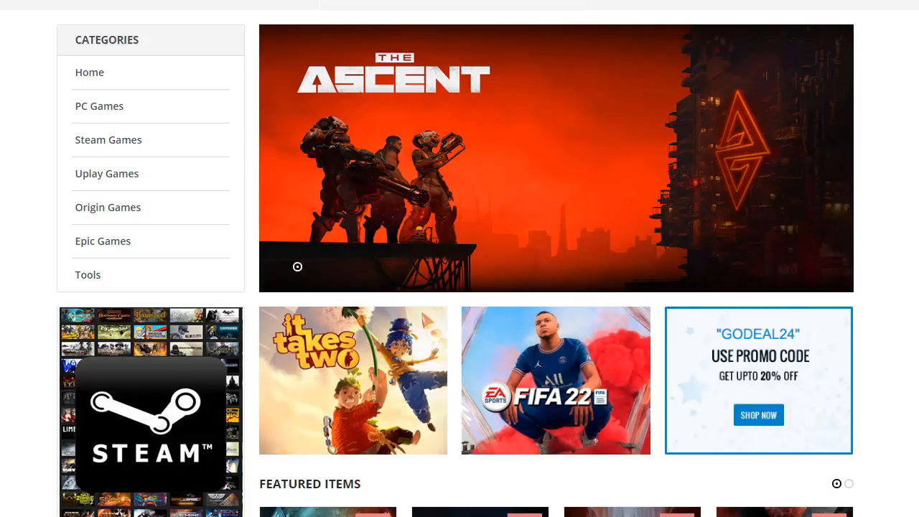
scroll(down, 3)
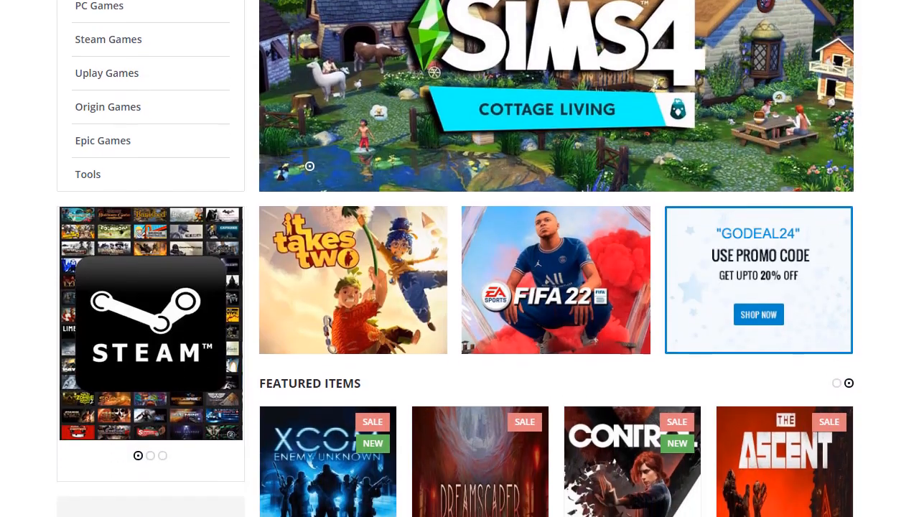
scroll(down, 3)
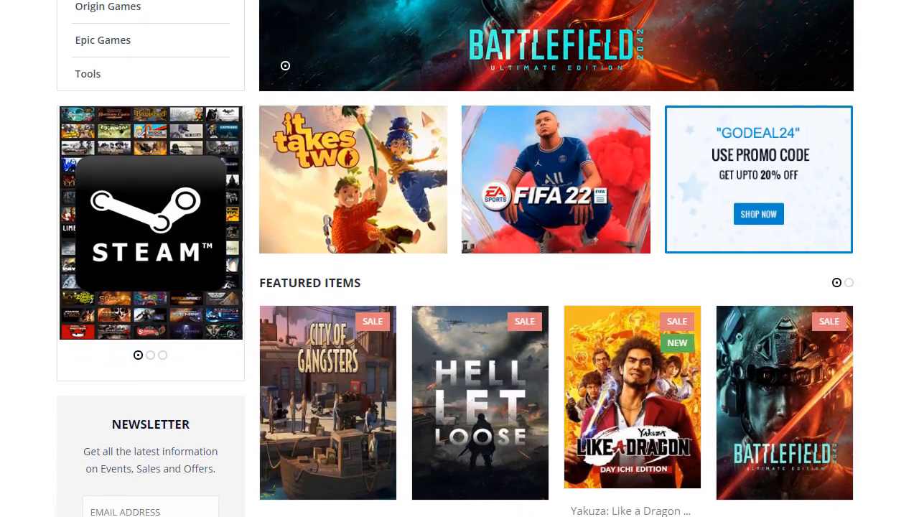
scroll(down, 3)
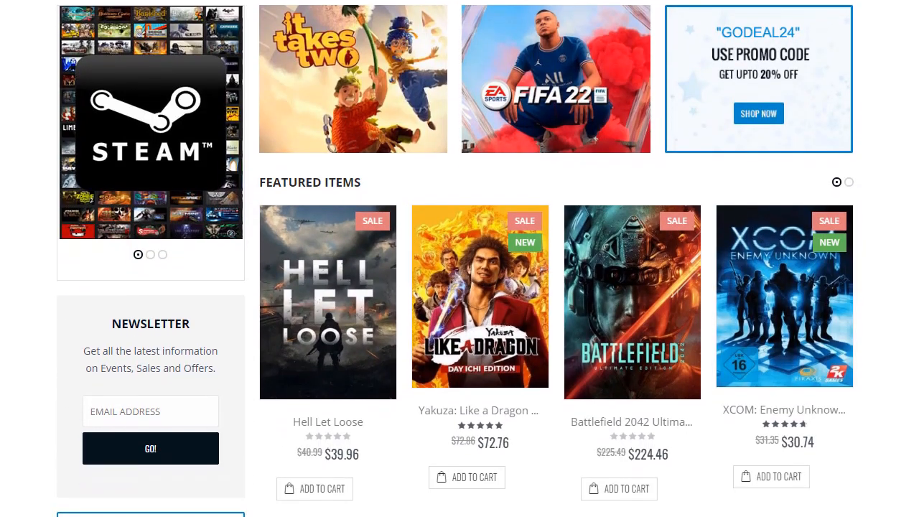
scroll(down, 3)
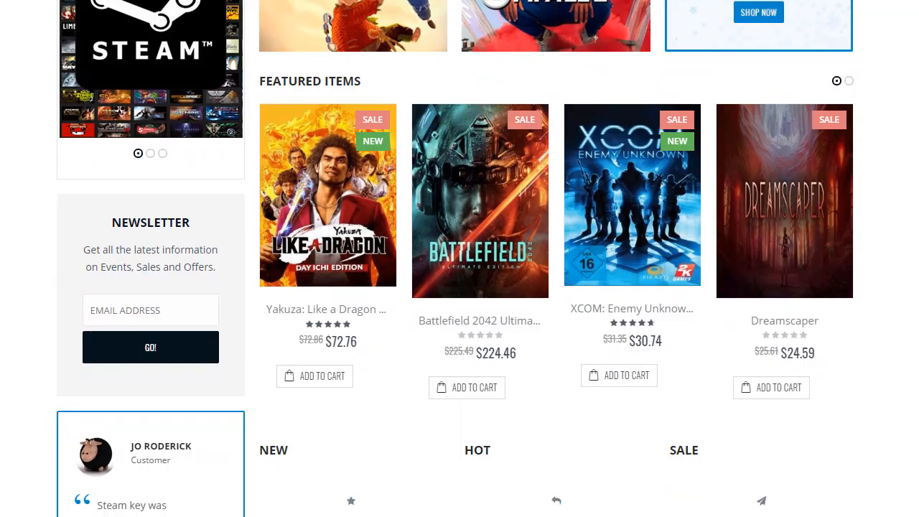
scroll(down, 3)
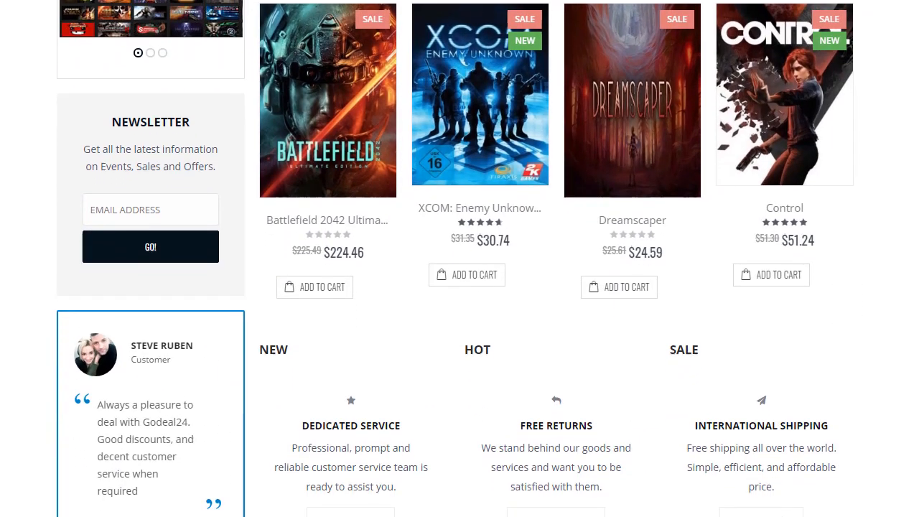
scroll(down, 3)
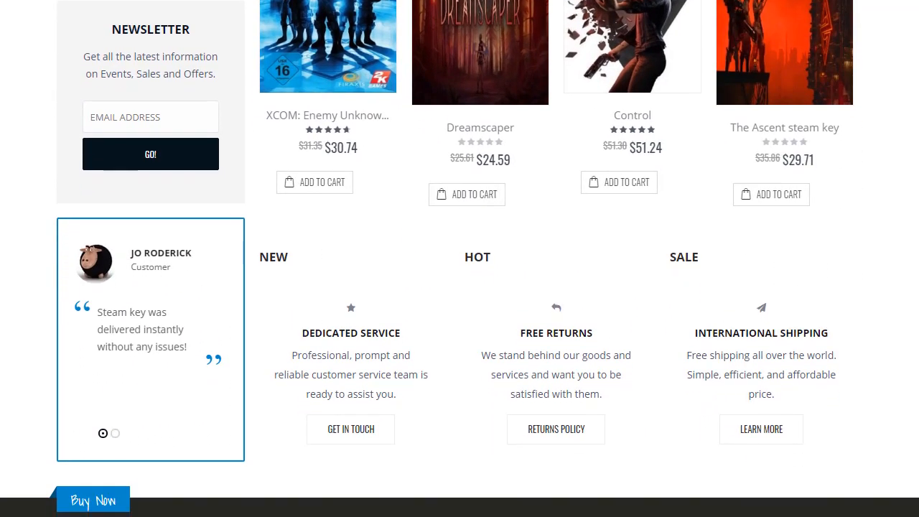
scroll(up, 3)
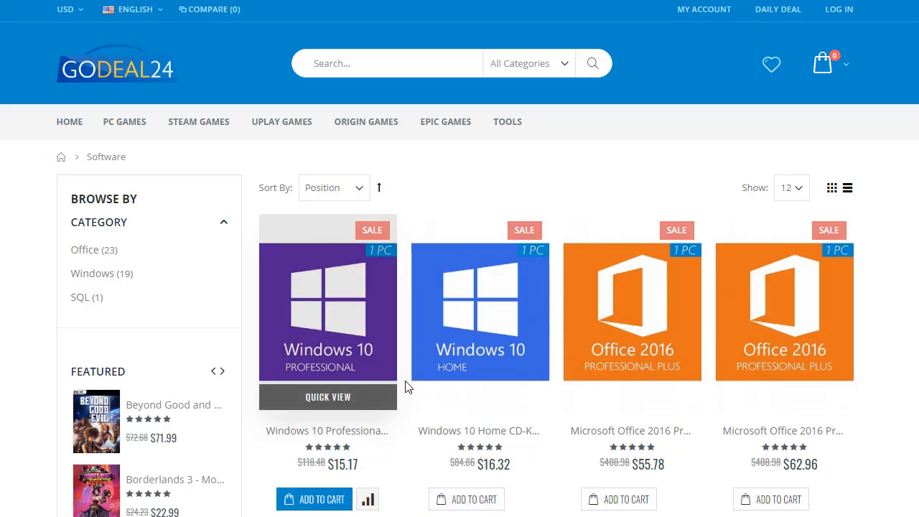
mouse_move(480, 396)
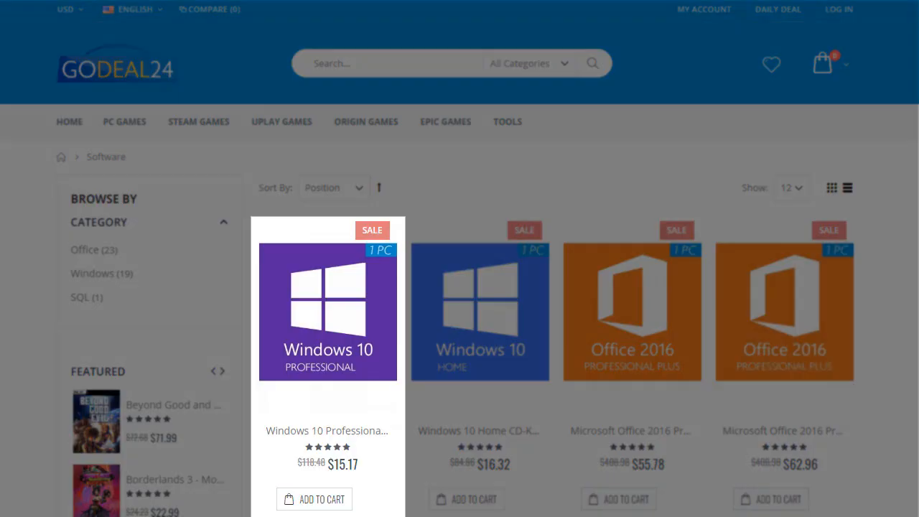
Add one Windows 10 Professional CD-KEY (32/64 Bit) to the cart and view the $15.17 cart
click(327, 311)
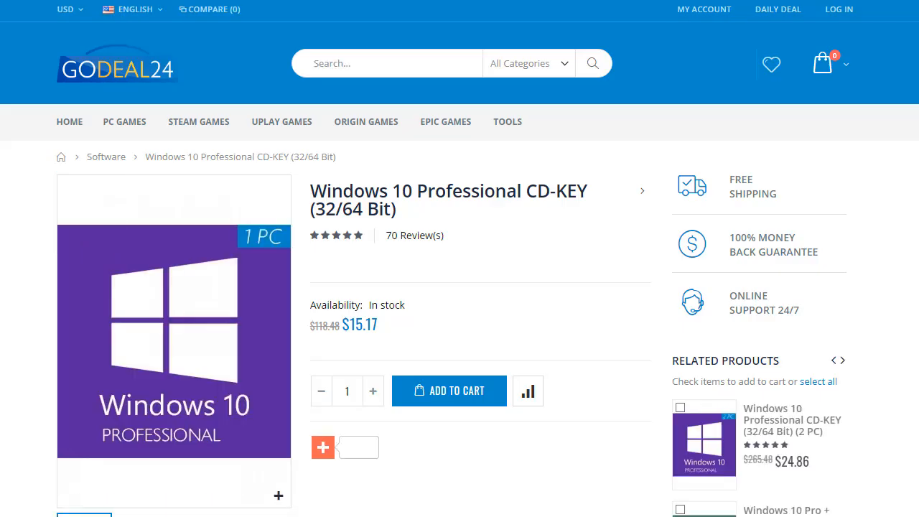
click(322, 447)
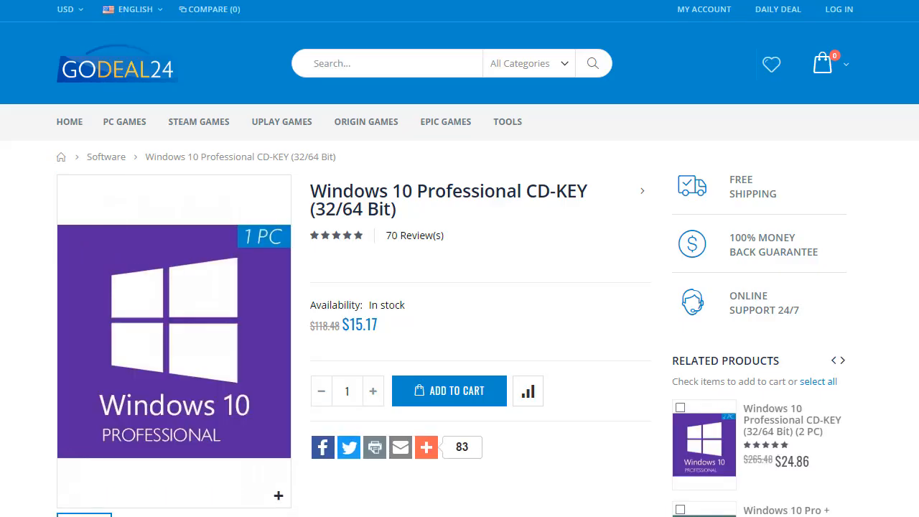
scroll(down, 3)
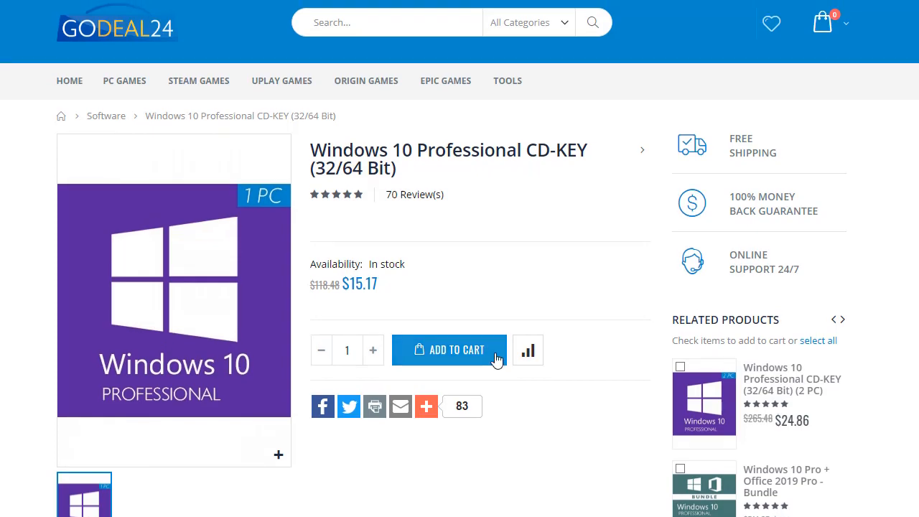
click(448, 350)
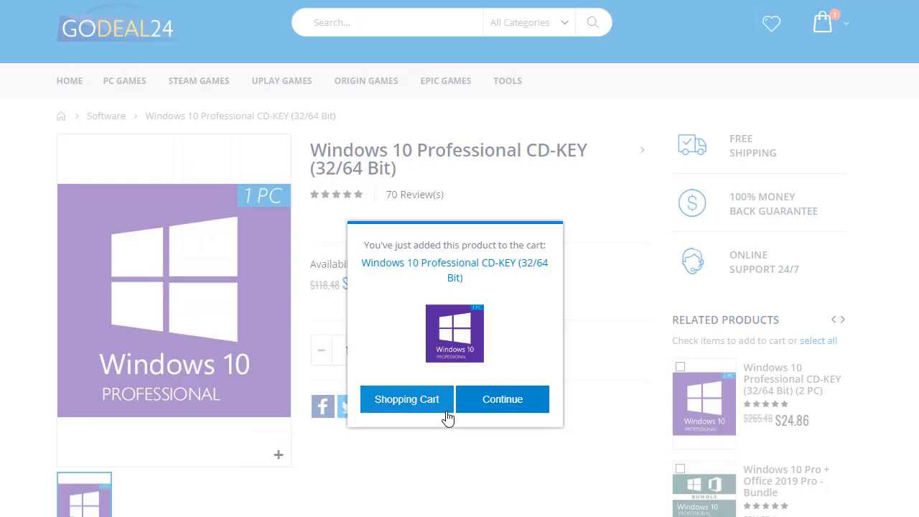
click(406, 399)
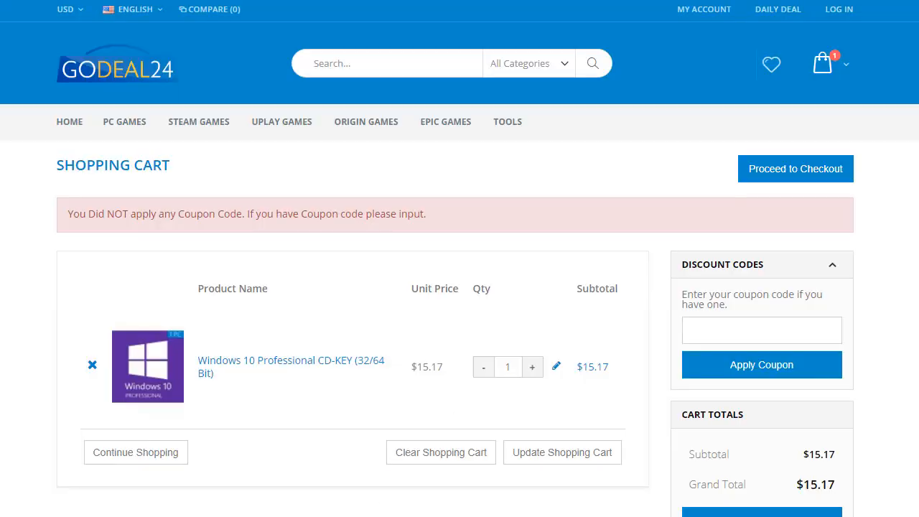
Apply coupon code Eytb30 in the Discount Codes box and proceed to checkout
text(Eytb30)
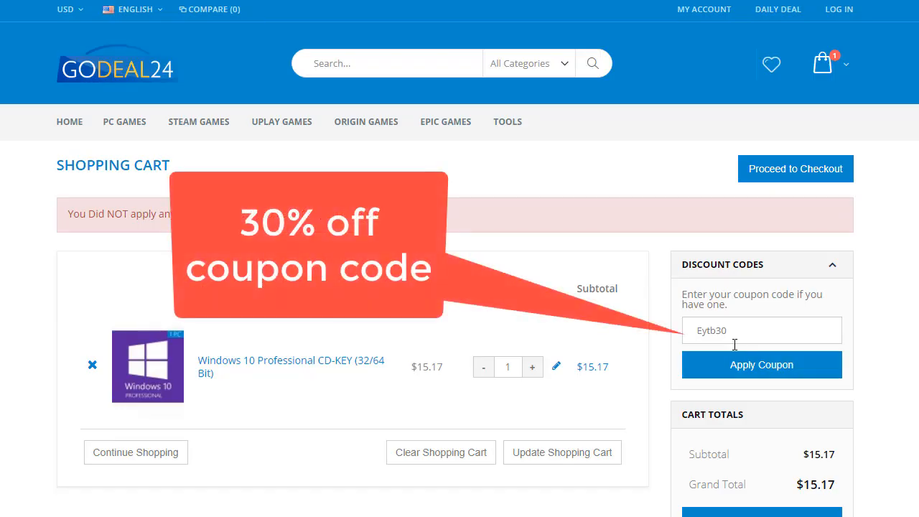
mouse_move(889, 368)
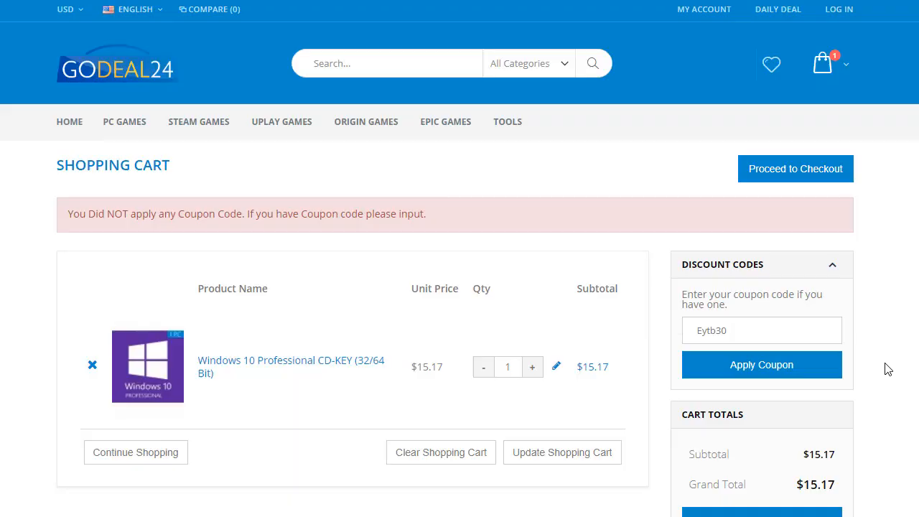
click(761, 364)
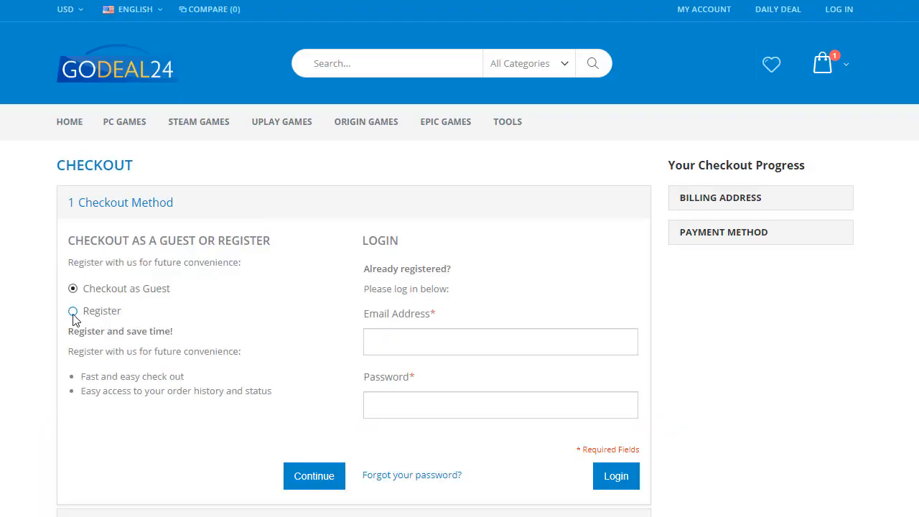
Choose Checkout as Guest and continue to the empty billing information form
click(72, 310)
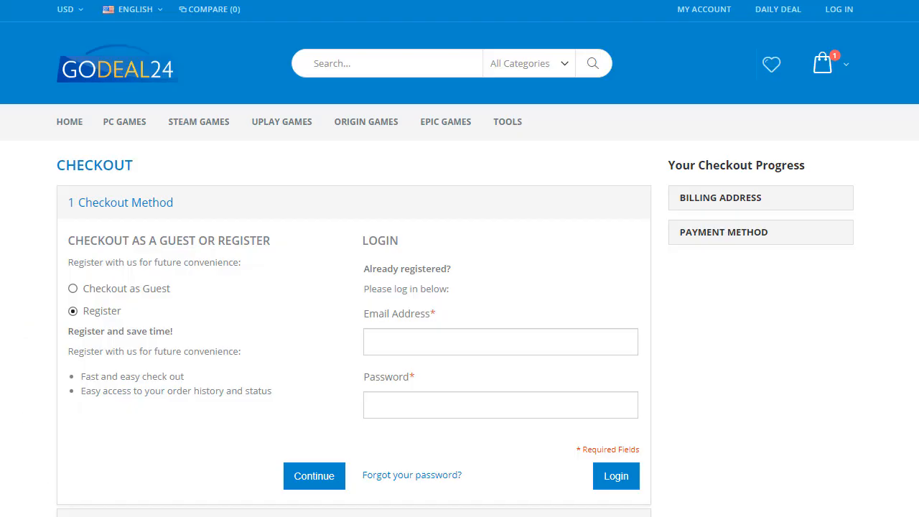
click(72, 287)
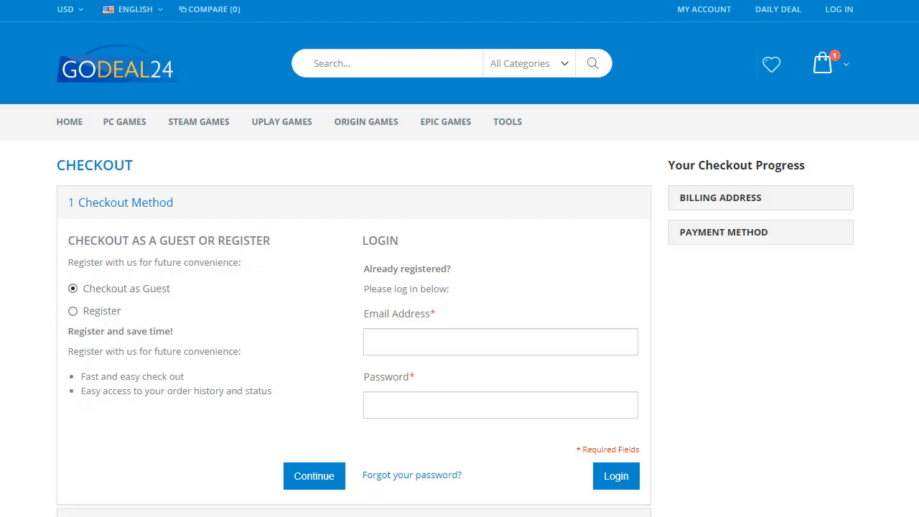
click(313, 475)
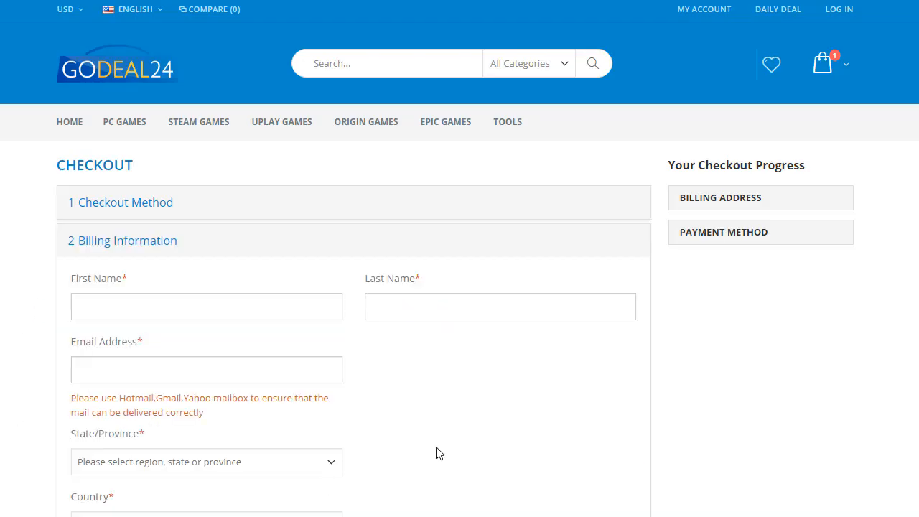
click(207, 308)
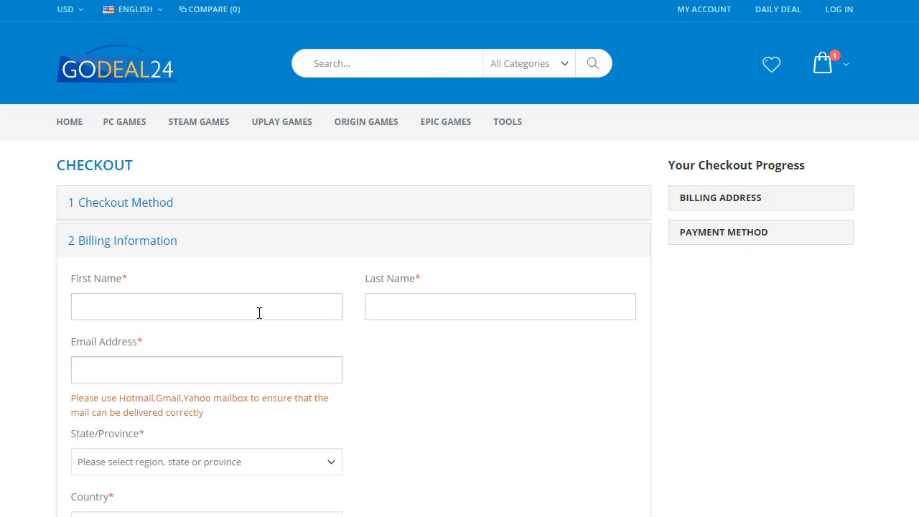
click(206, 370)
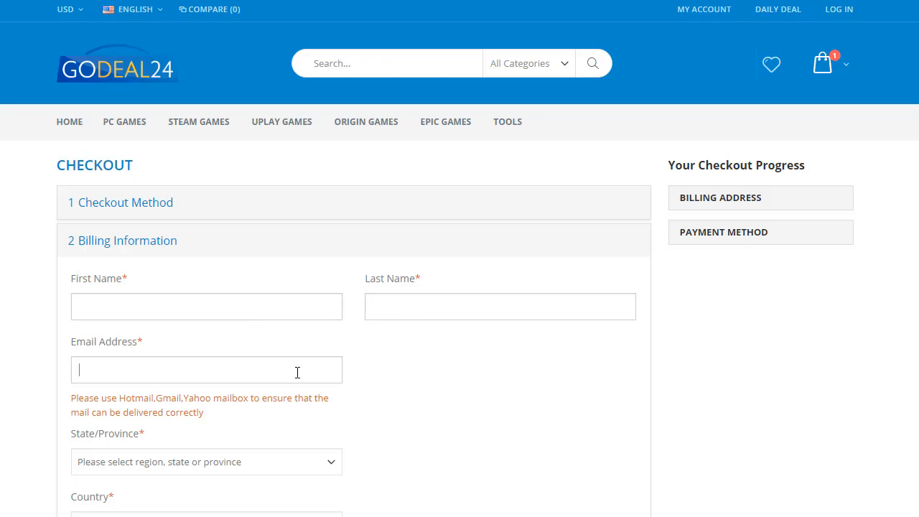
mouse_move(297, 373)
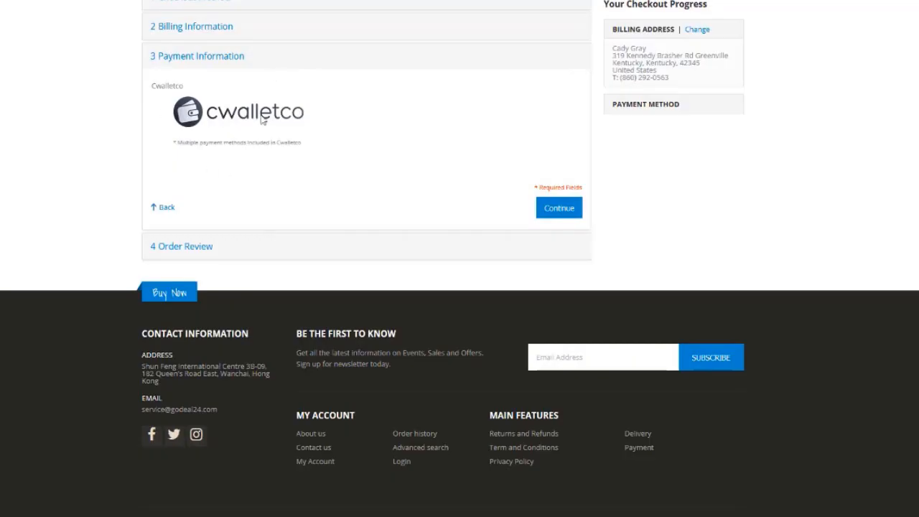
Continue to the cwalletco payment window and select PayPal as the payment method
click(559, 207)
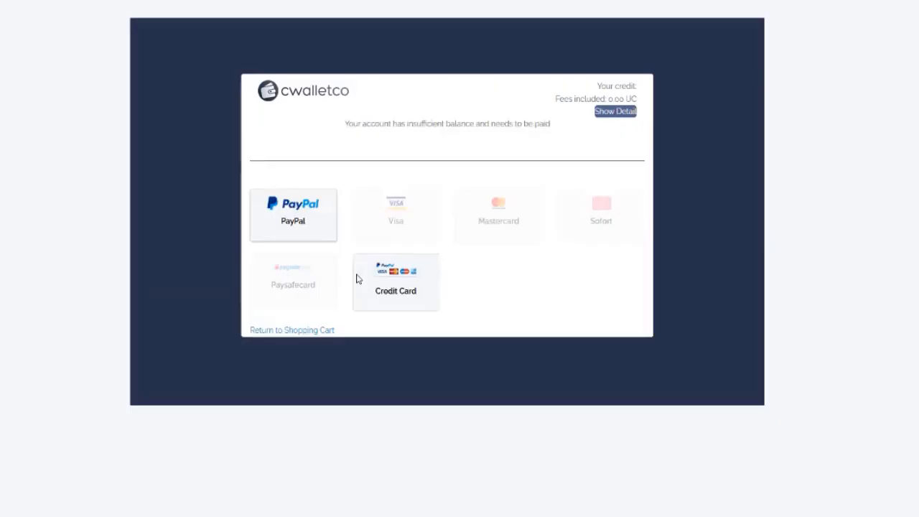
mouse_move(301, 227)
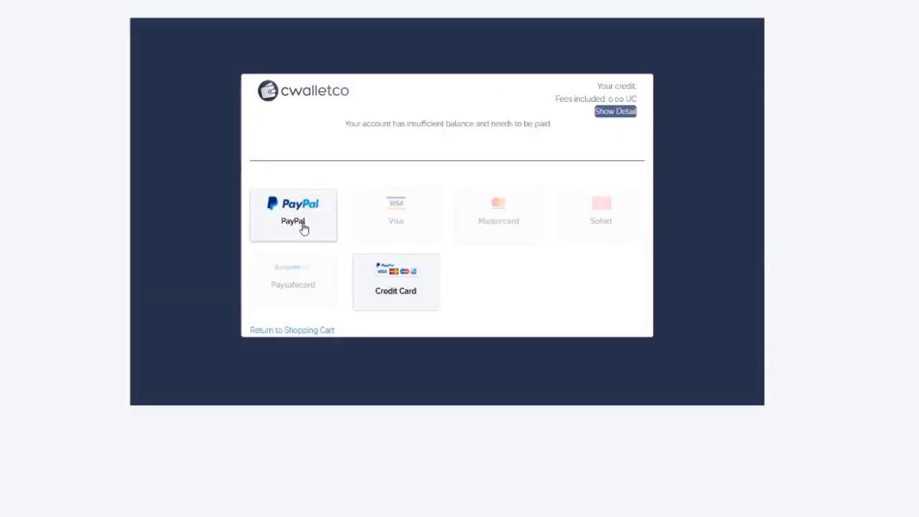
click(293, 214)
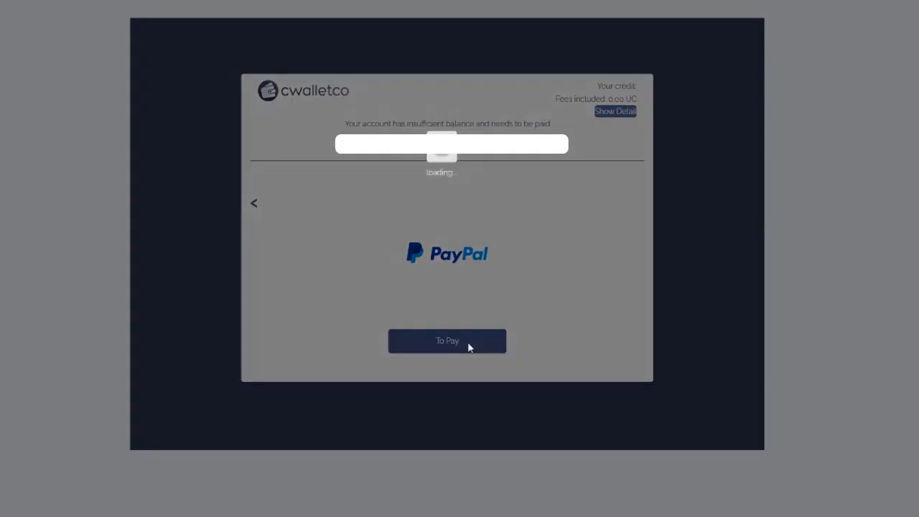